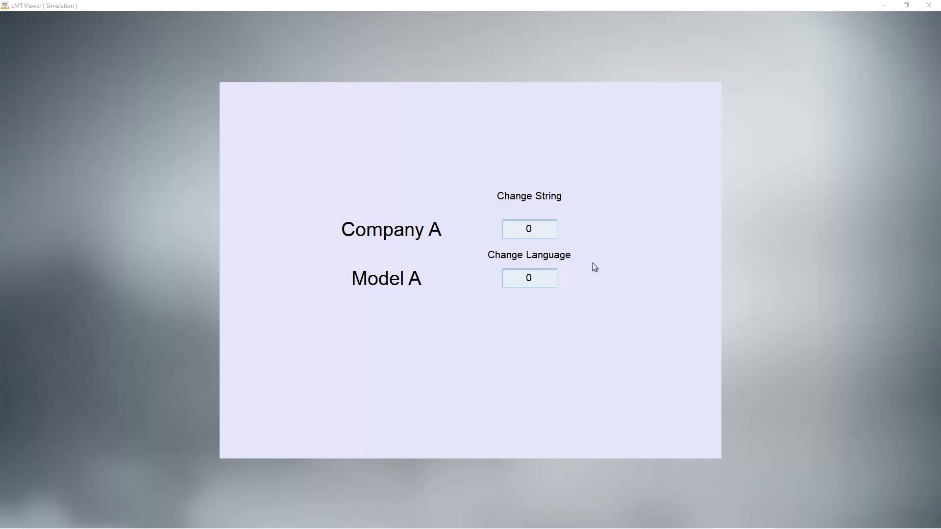
# Enter 1 in the Change String input so the labels switch to Company B and Model B.
pyautogui.write('1')
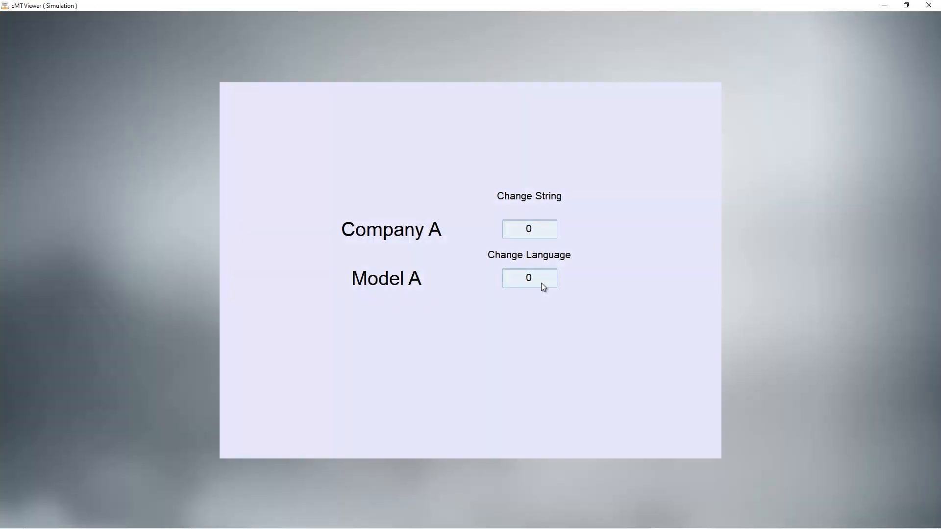
pyautogui.click(528, 229)
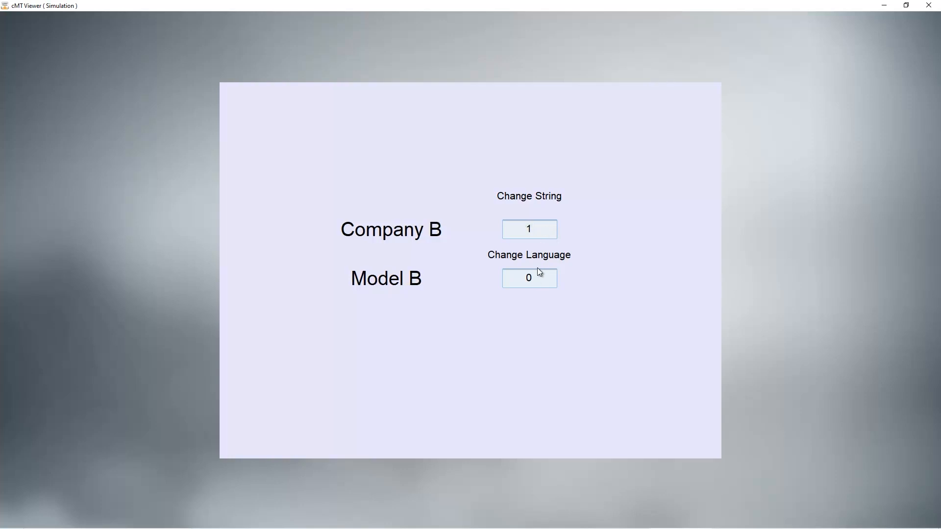
pyautogui.click(528, 278)
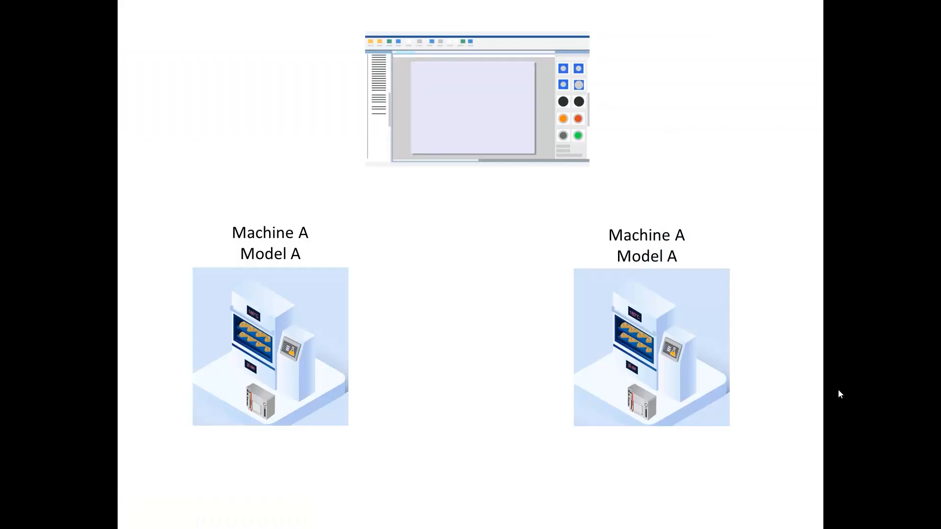
pyautogui.moveTo(790, 298)
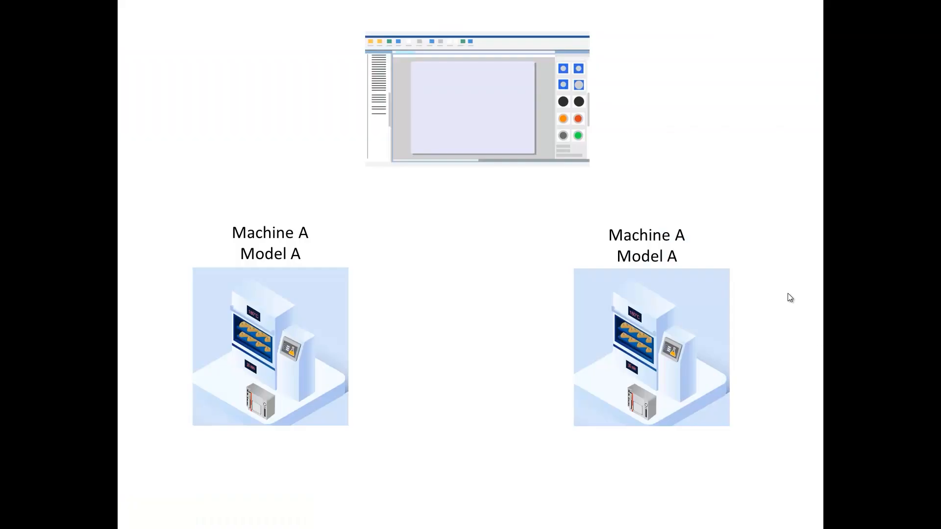
pyautogui.moveTo(792, 281)
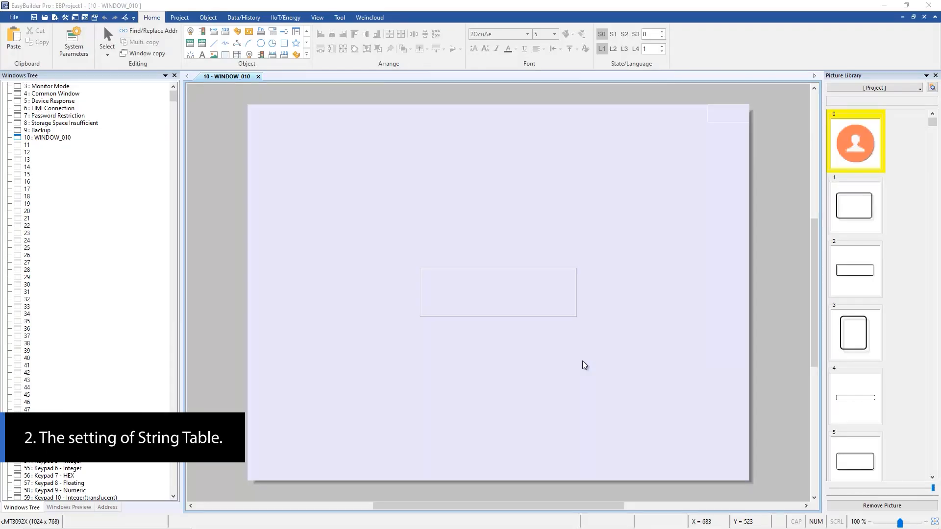
pyautogui.moveTo(240, 155)
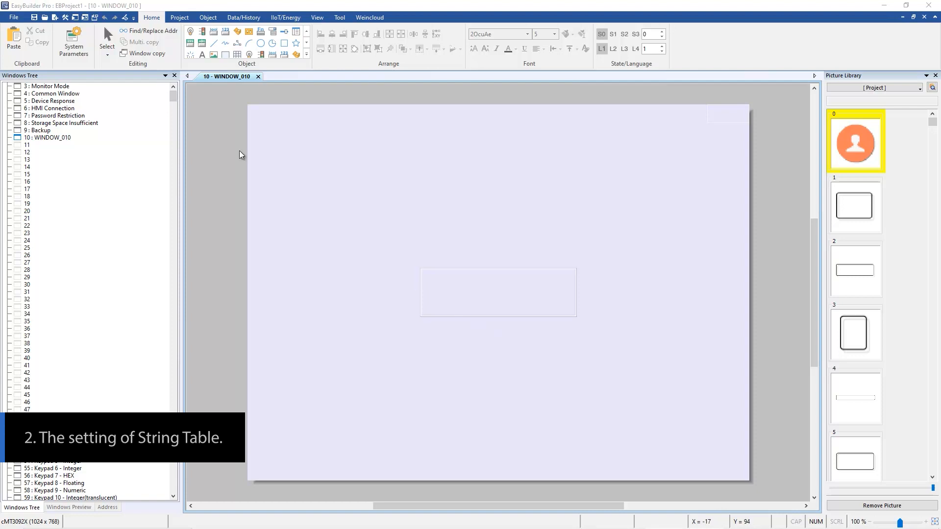
# From the Project tools, bring up the String Table and add its first section, ID 000.
pyautogui.click(179, 17)
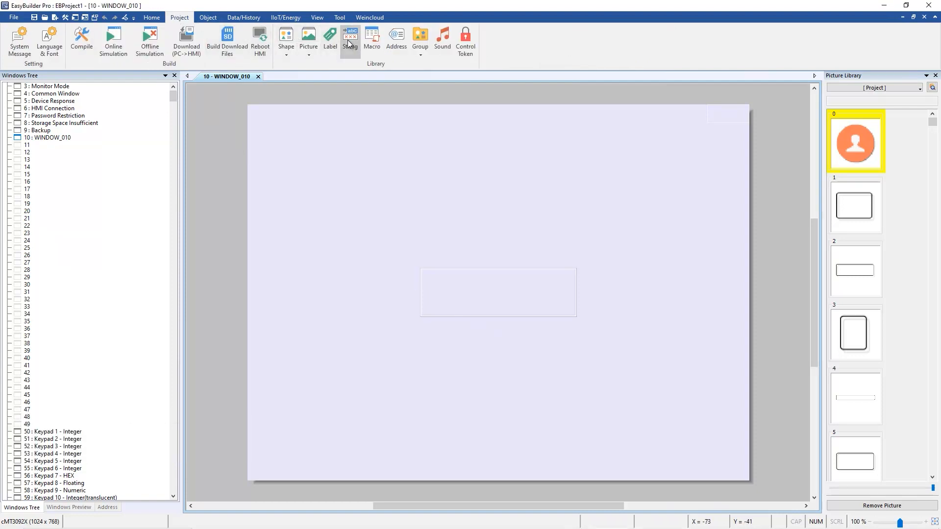
pyautogui.click(350, 38)
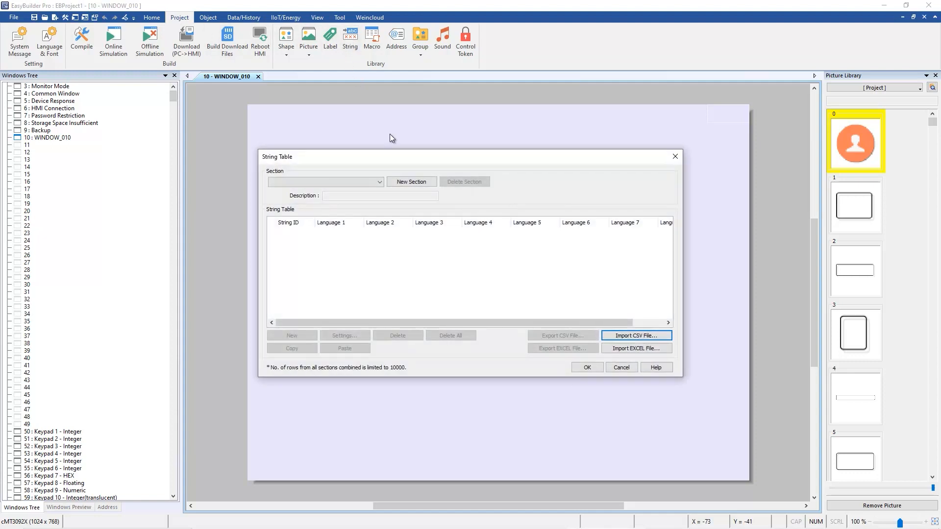
pyautogui.click(411, 181)
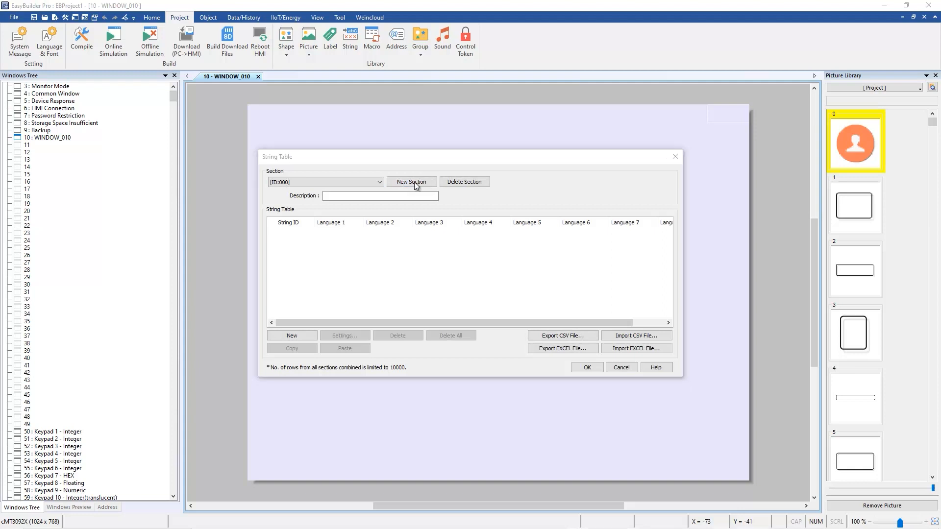
# Add string 0 to section 000 as Company A / Empresa A.
pyautogui.click(292, 335)
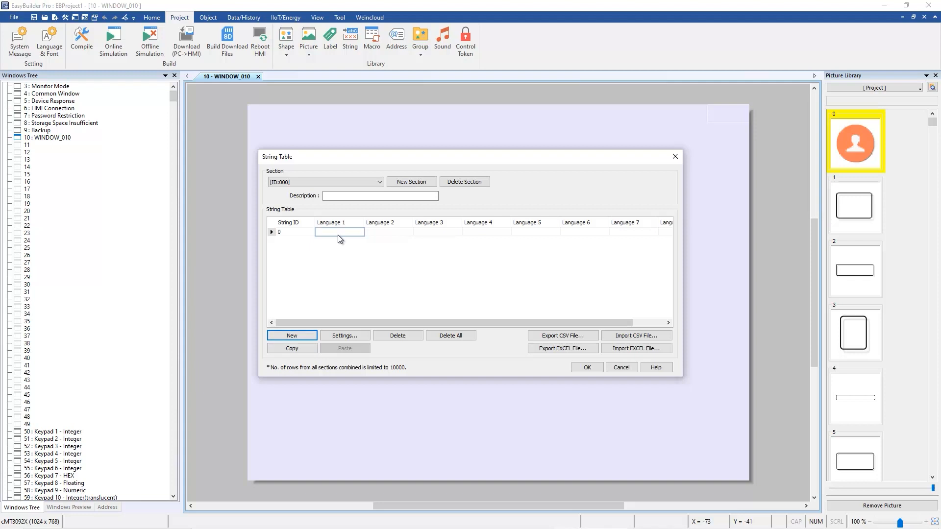
pyautogui.write('Company A')
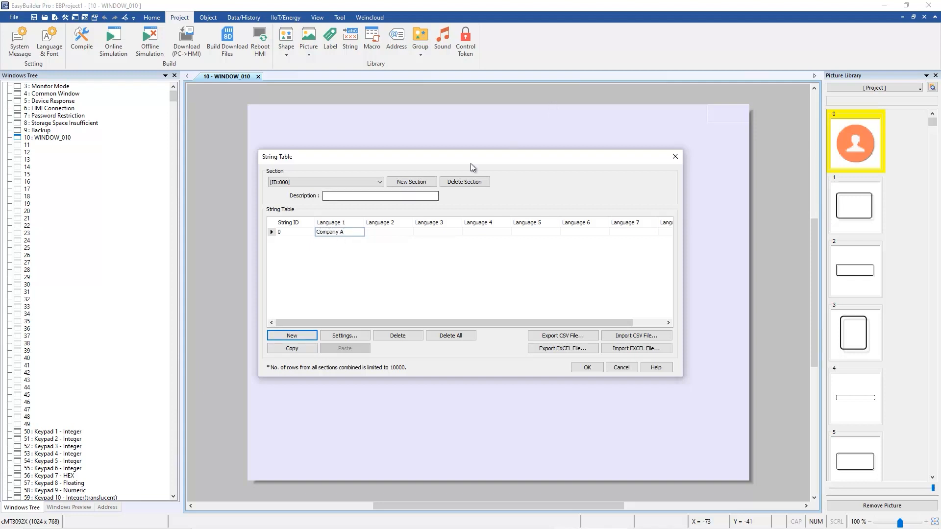
pyautogui.click(388, 231)
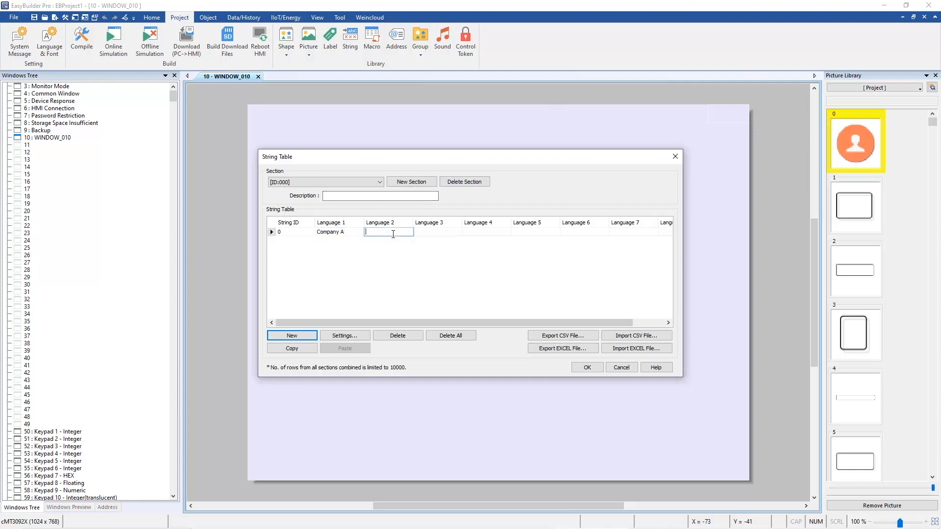
pyautogui.write('Empresa A')
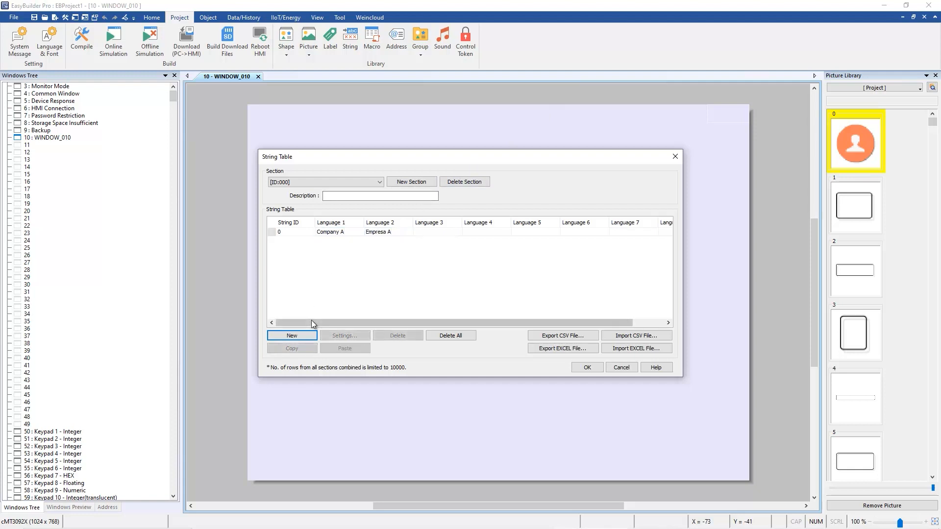
# Add string 1 to section 000 as Company B / Empresa B.
pyautogui.click(292, 335)
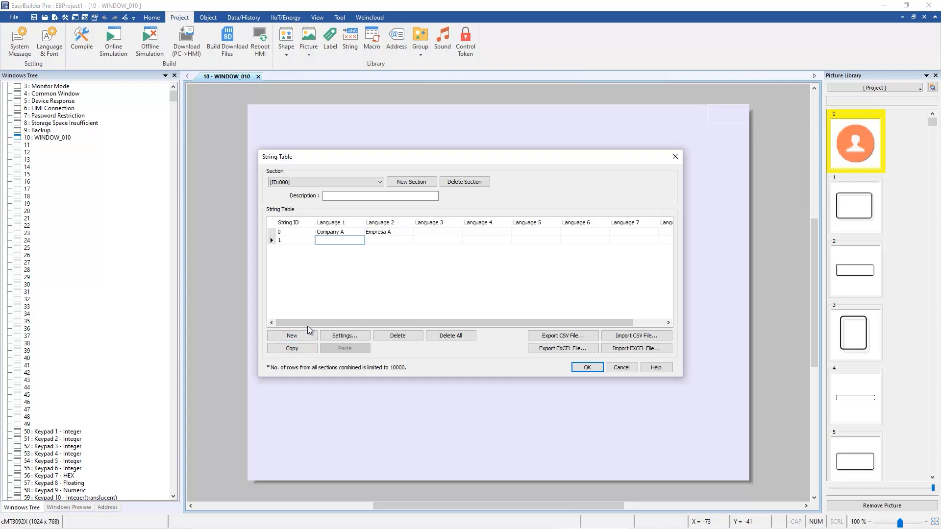
pyautogui.write('Cp')
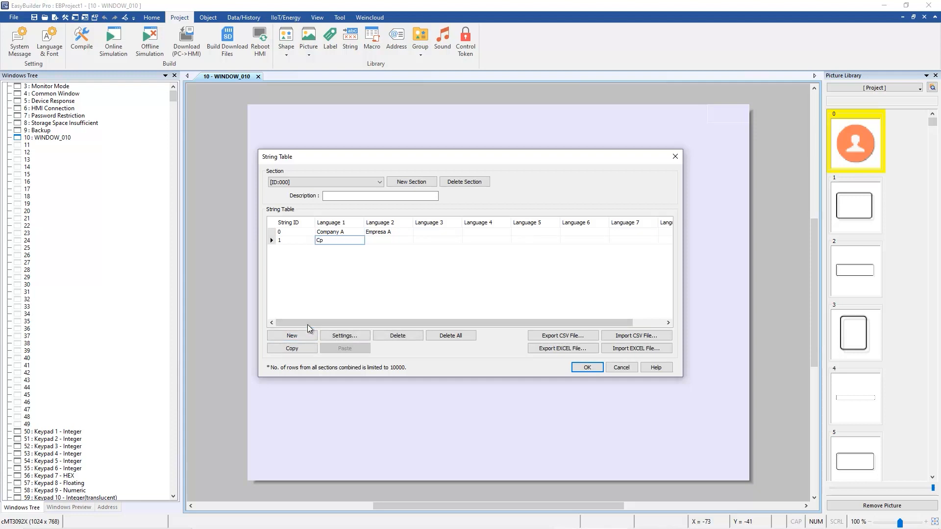
pyautogui.write('ompany B')
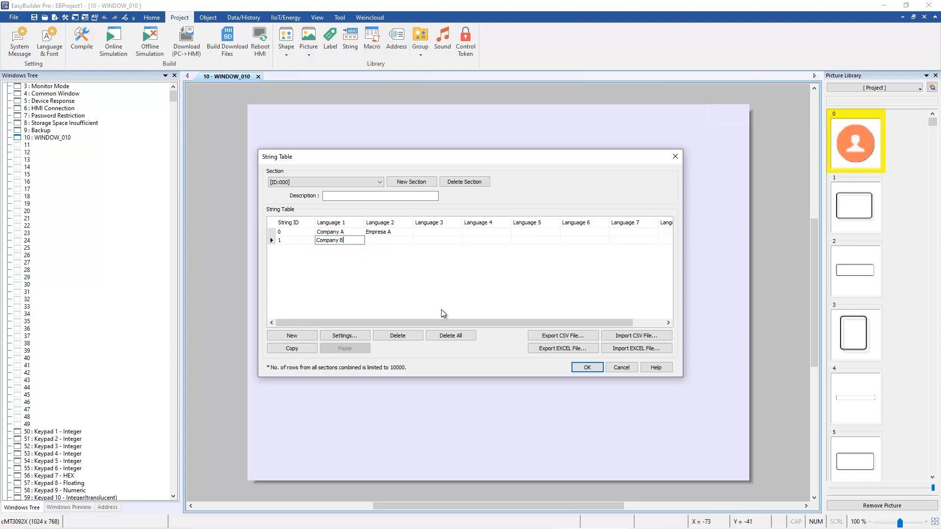
pyautogui.write('Empresa A')
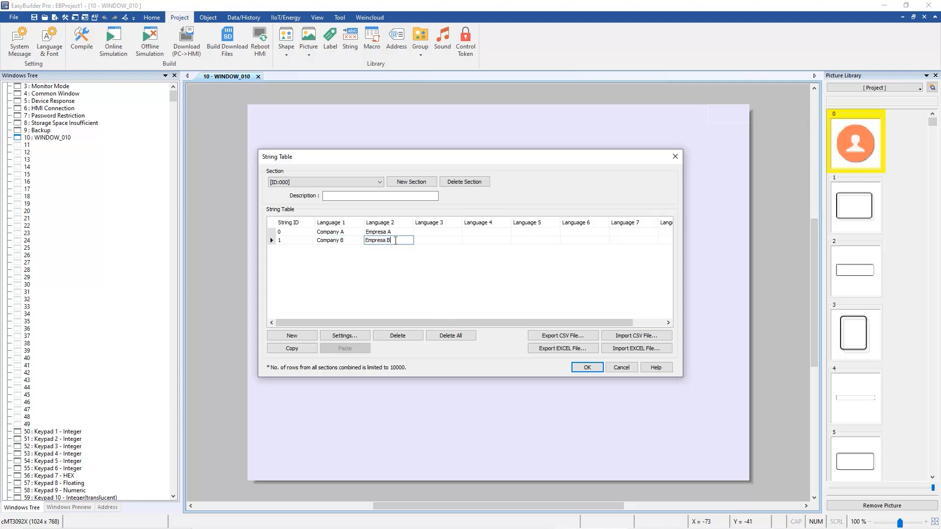
pyautogui.click(358, 287)
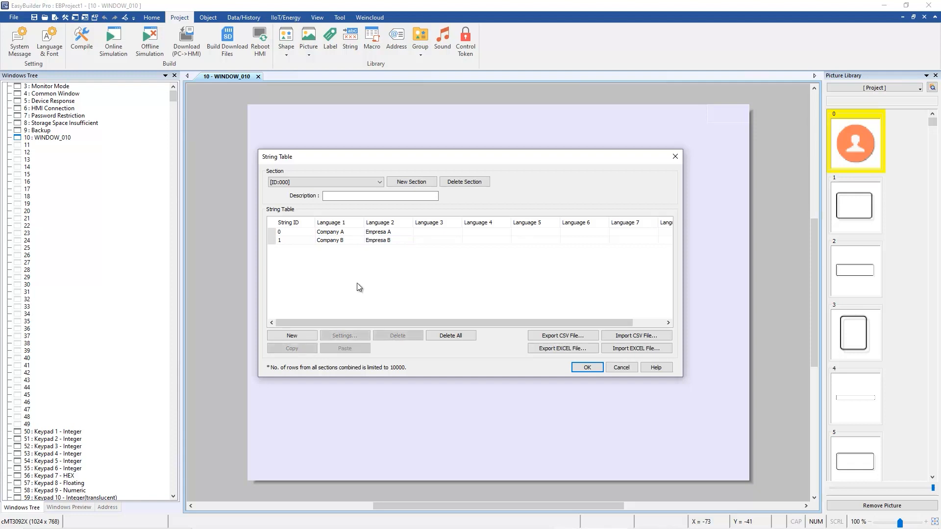
pyautogui.click(394, 195)
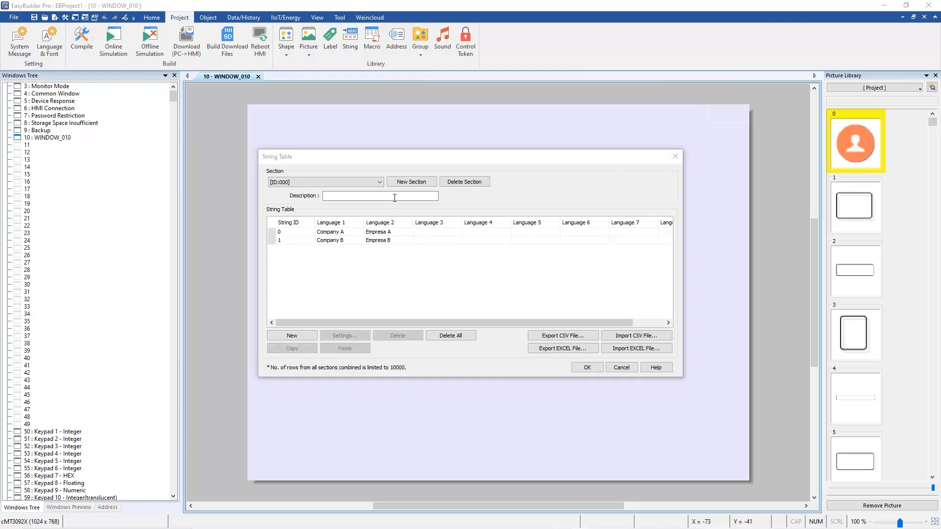
# Create section 001 with string 0 as Model A / Modelo A and start string 1 as Model B.
pyautogui.click(411, 182)
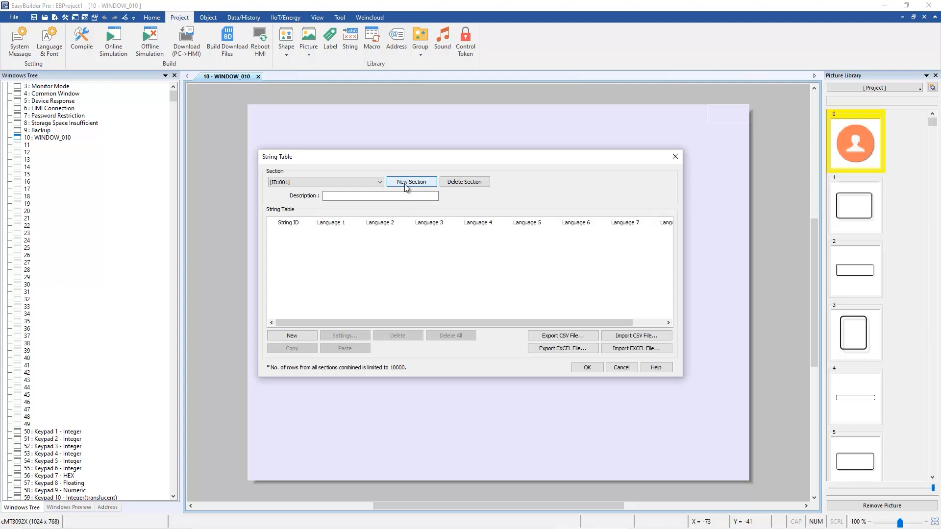
pyautogui.click(292, 335)
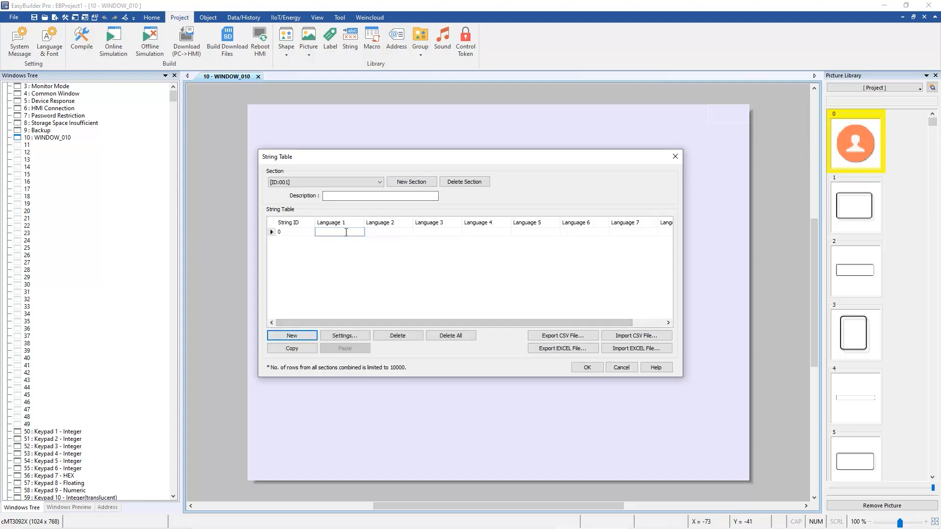
pyautogui.write('Model A')
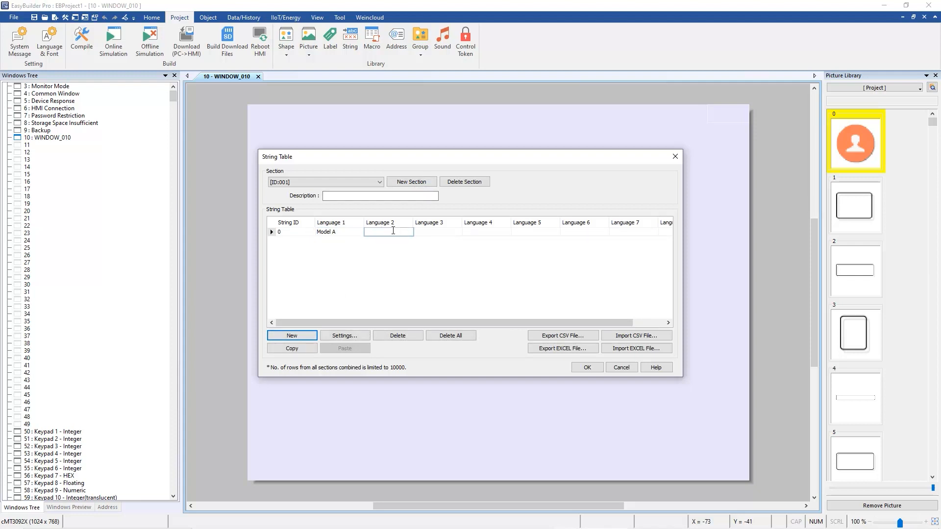
pyautogui.write('Modelo A')
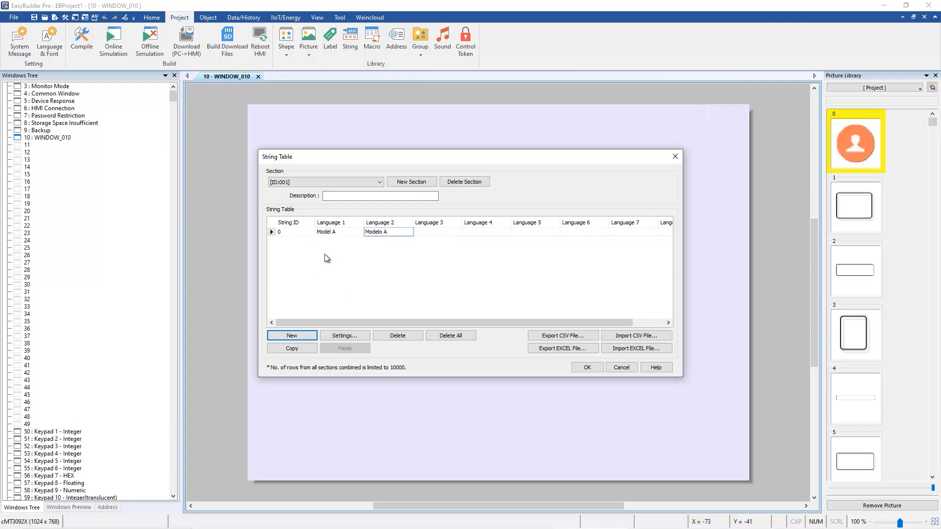
pyautogui.click(292, 335)
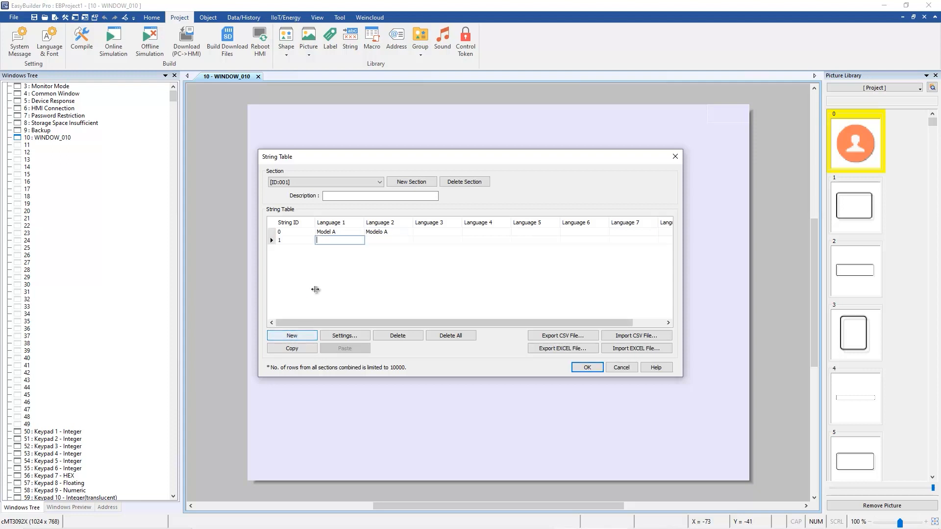
pyautogui.write('Modelo A')
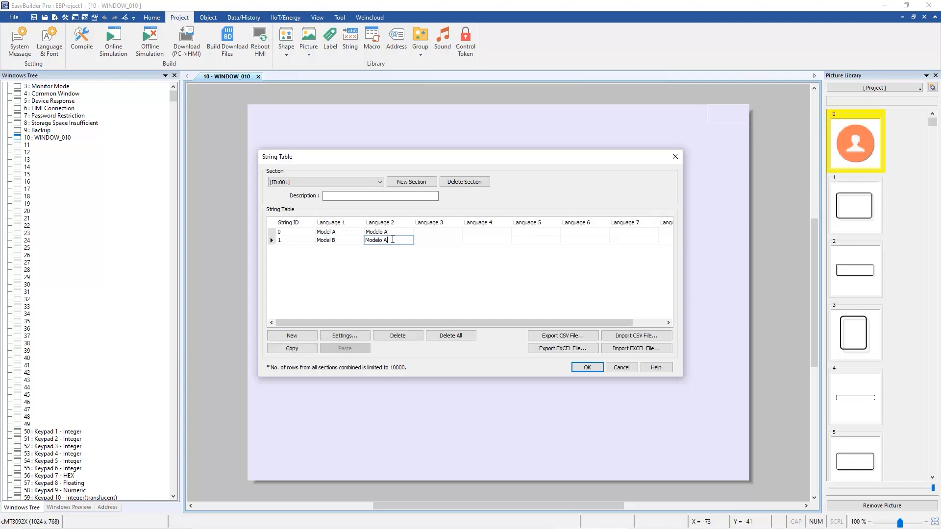
# Finish string 1 as Model B / Modelo B and confirm the string table.
pyautogui.press('Backspace')
pyautogui.write('B')
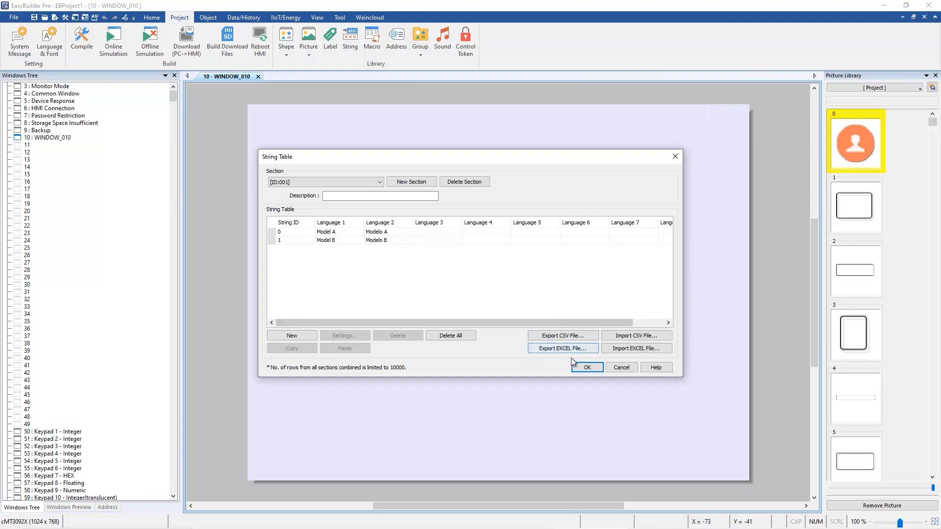
pyautogui.click(587, 367)
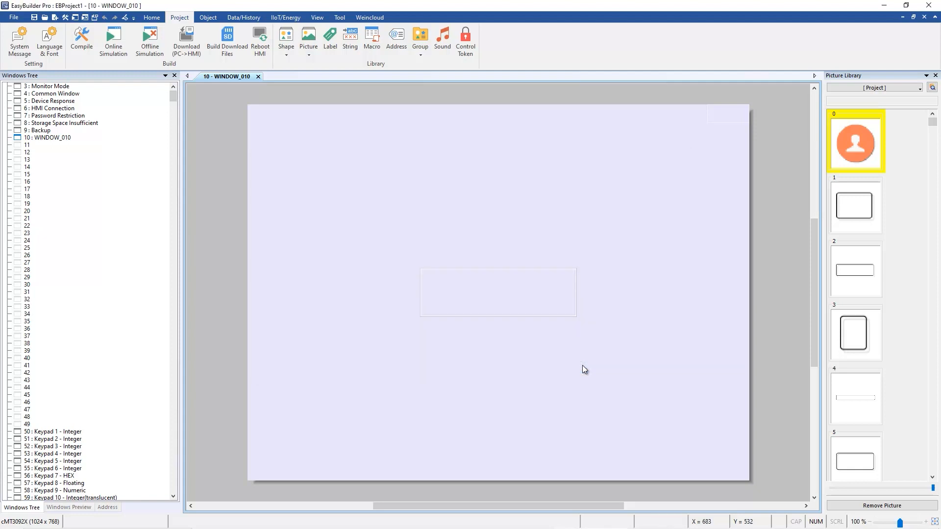
pyautogui.moveTo(468, 257)
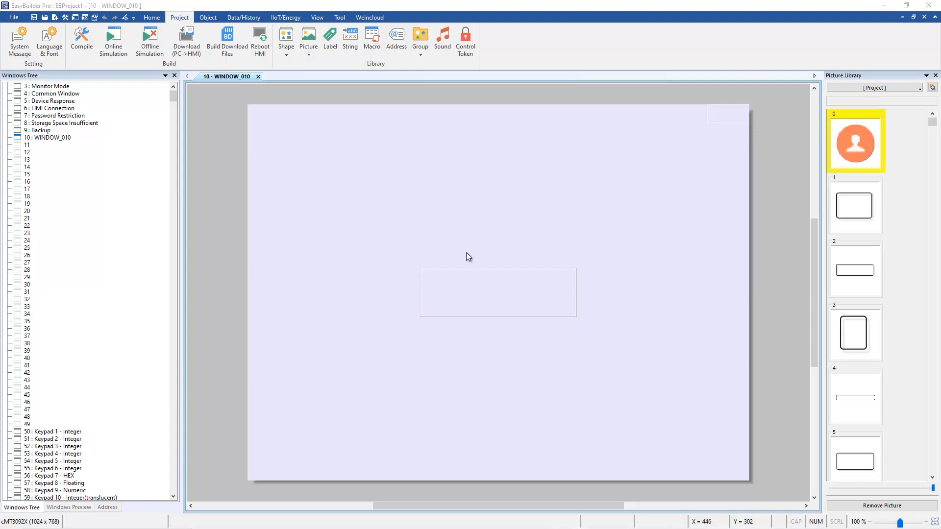
# Place a Company A text object using string table section 000 with a dynamic string ID from LW-0.
pyautogui.click(208, 18)
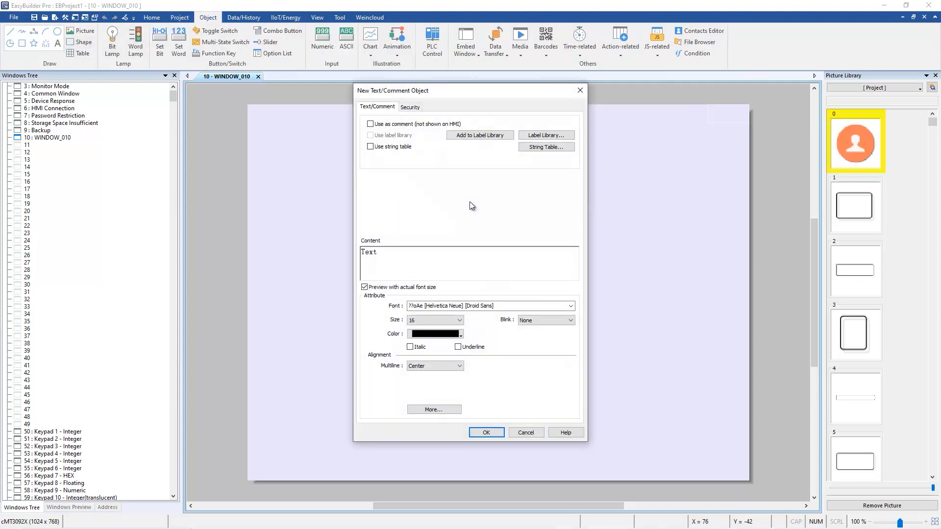
pyautogui.click(370, 146)
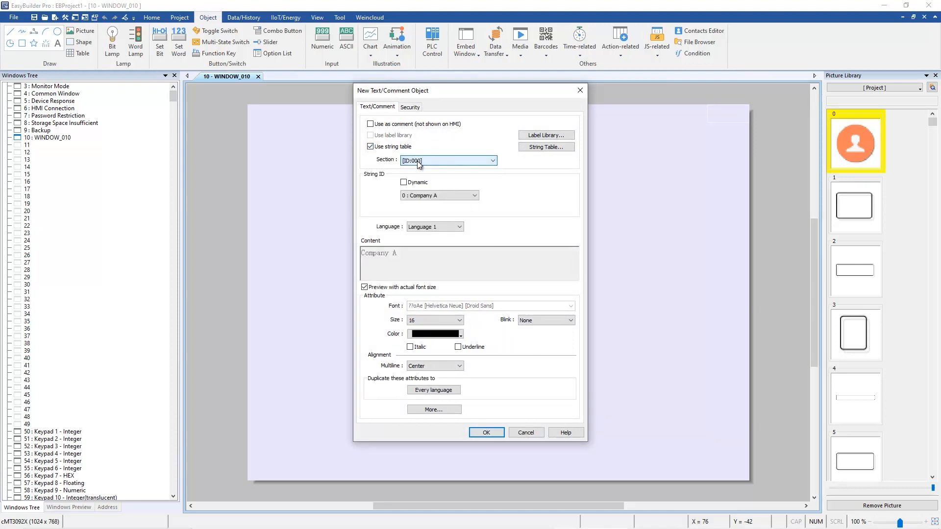
pyautogui.click(404, 182)
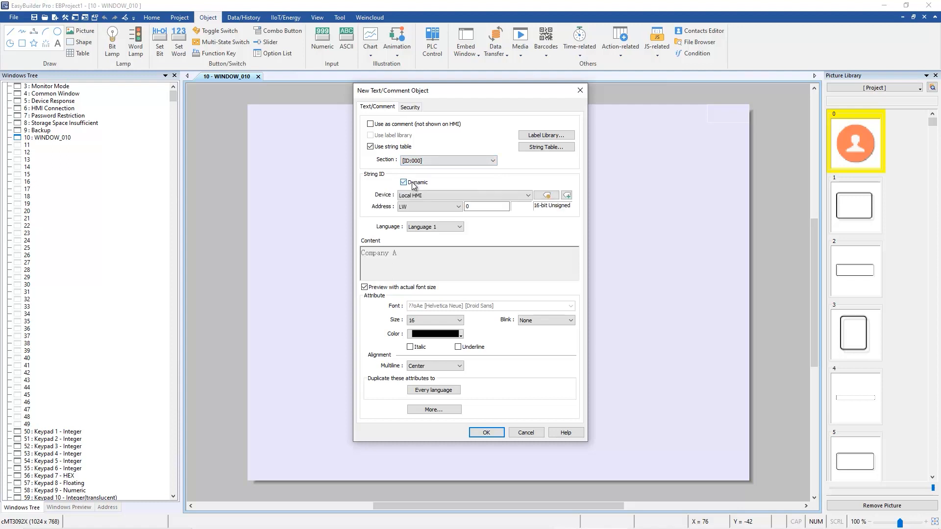
pyautogui.click(487, 205)
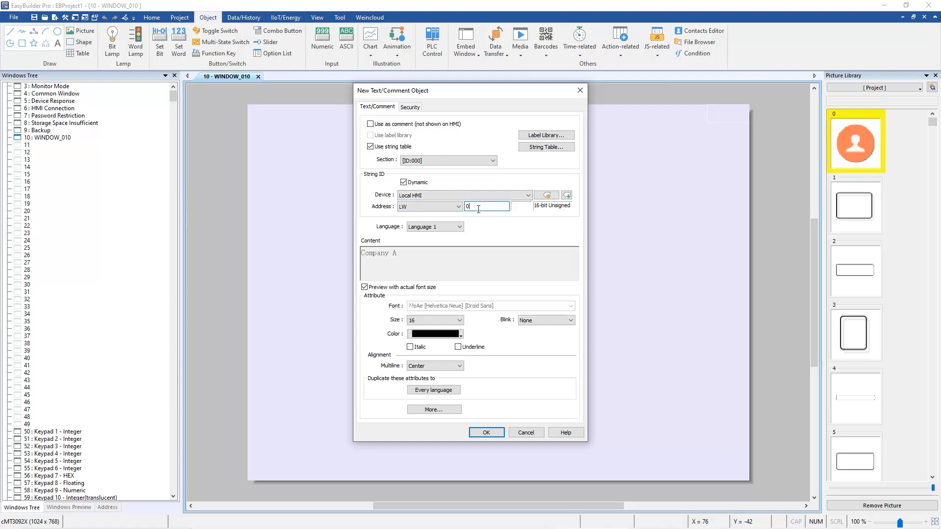
pyautogui.moveTo(486, 433)
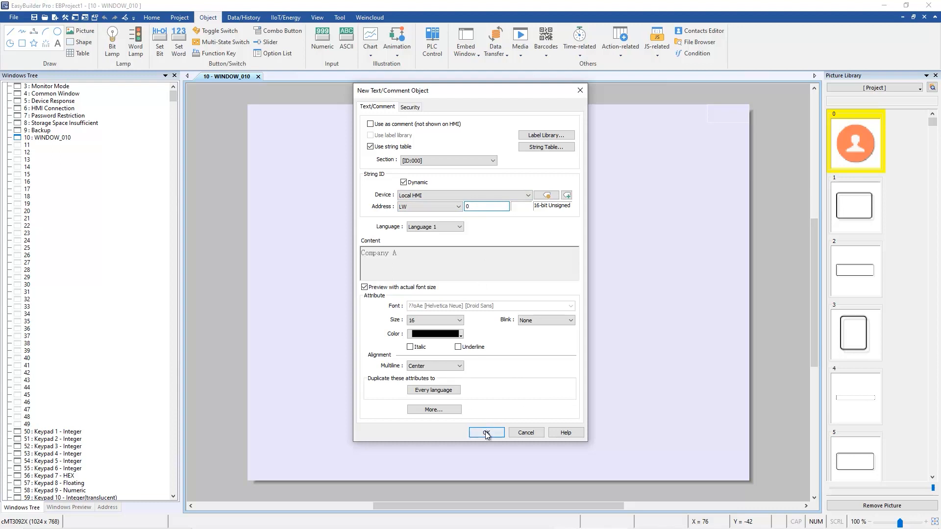
pyautogui.click(487, 433)
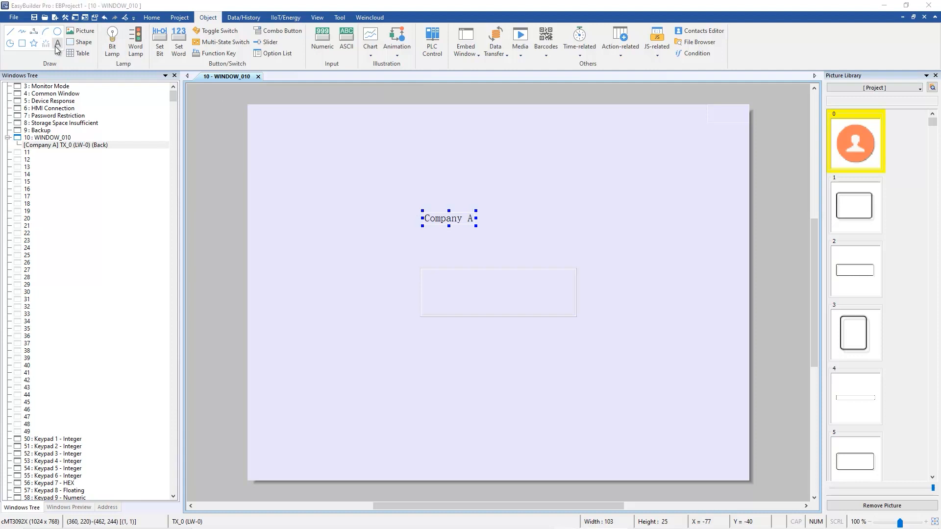
pyautogui.doubleClick(449, 217)
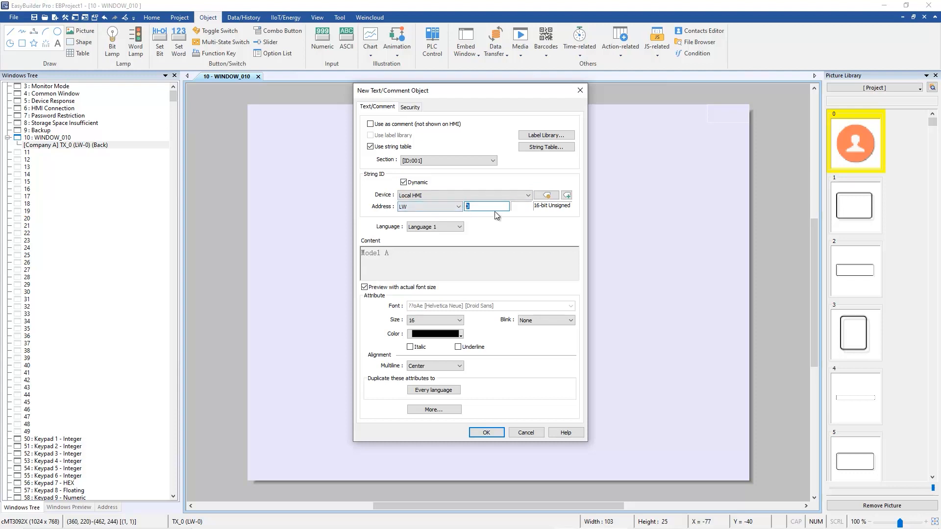
# Place a Model A text object from section 001, dynamic address LW-0, below Company A.
pyautogui.write('0')
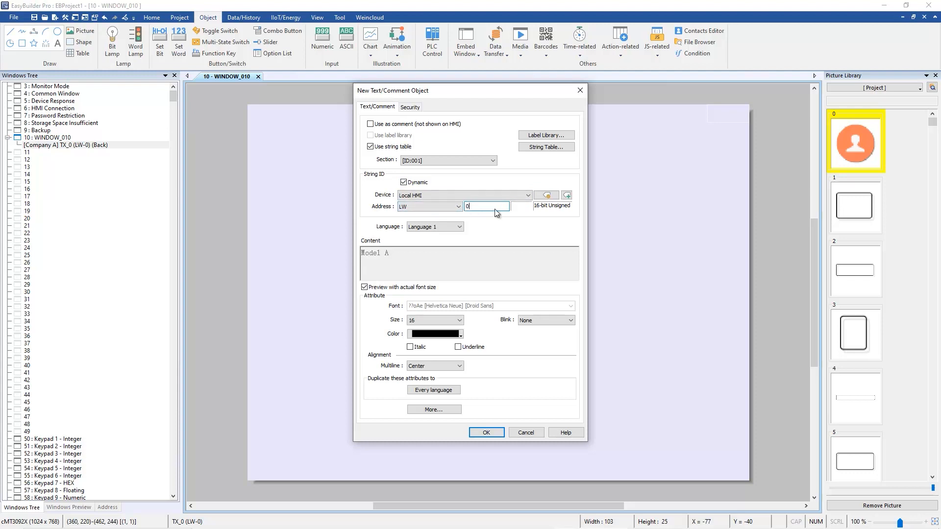
pyautogui.click(486, 432)
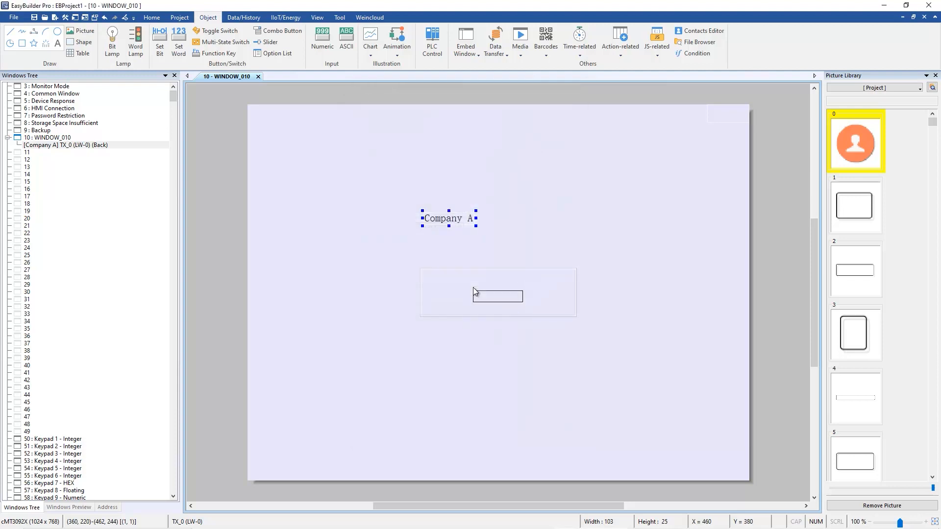
pyautogui.moveTo(497, 296); pyautogui.dragTo(448, 265)
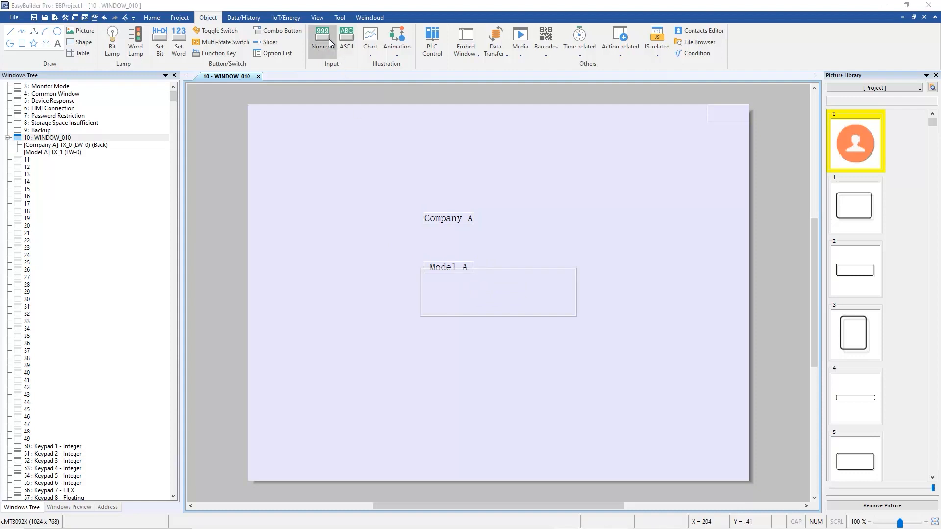
# Add a numeric input on LW-0 beside Company A and another on LW-9134 beside Model A.
pyautogui.click(321, 36)
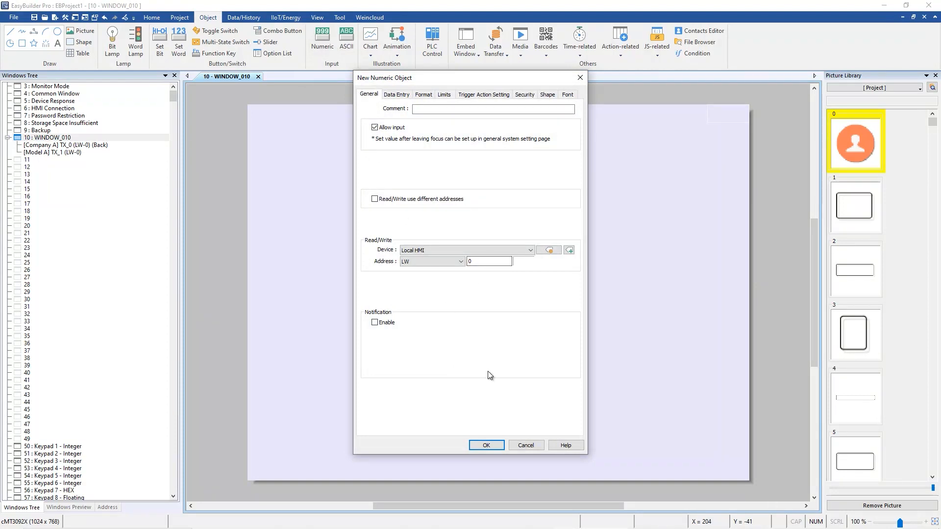
pyautogui.click(486, 445)
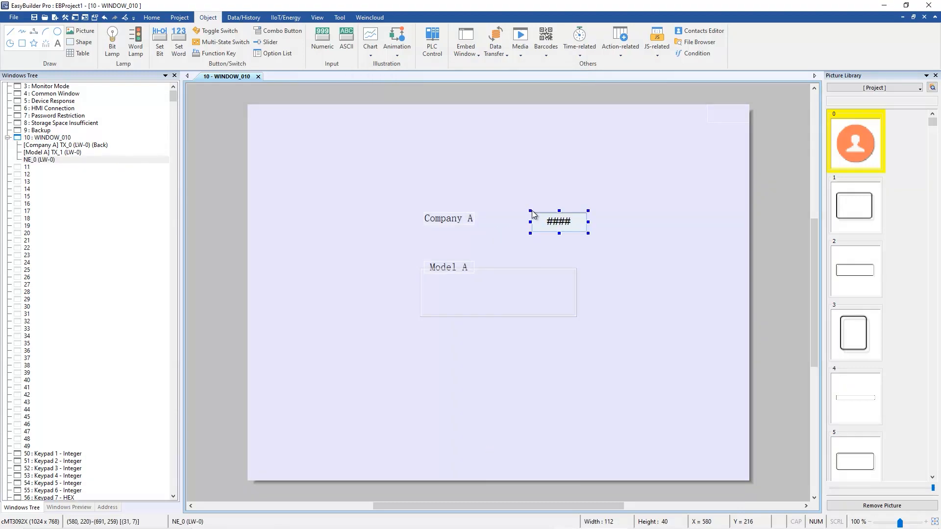
pyautogui.moveTo(341, 78)
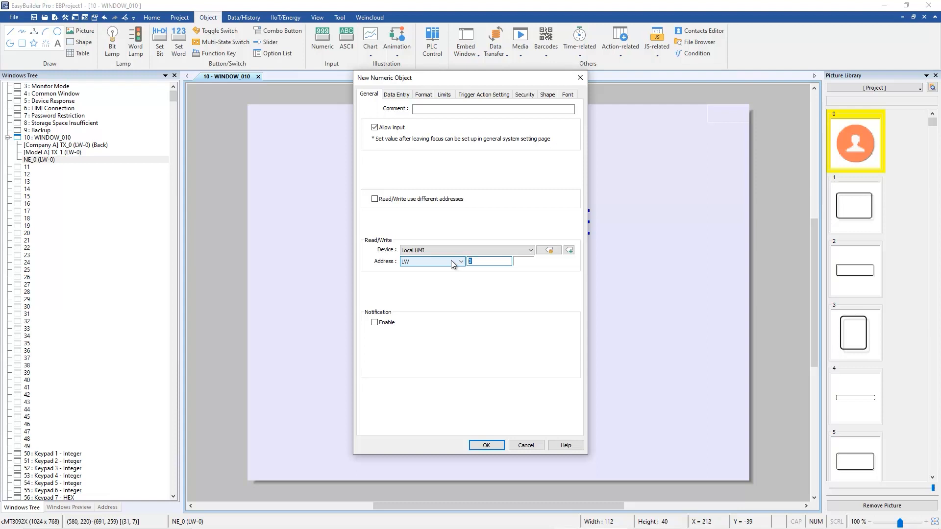
pyautogui.write('9134')
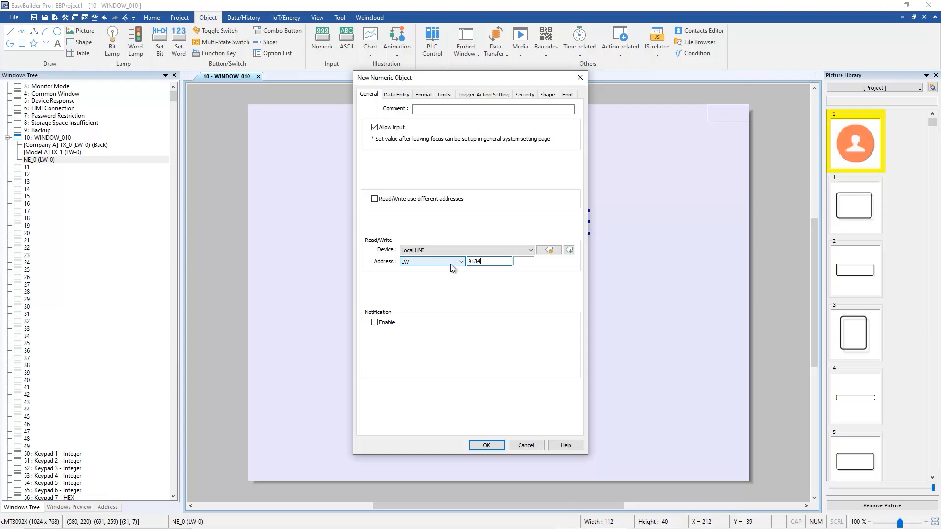
pyautogui.click(486, 445)
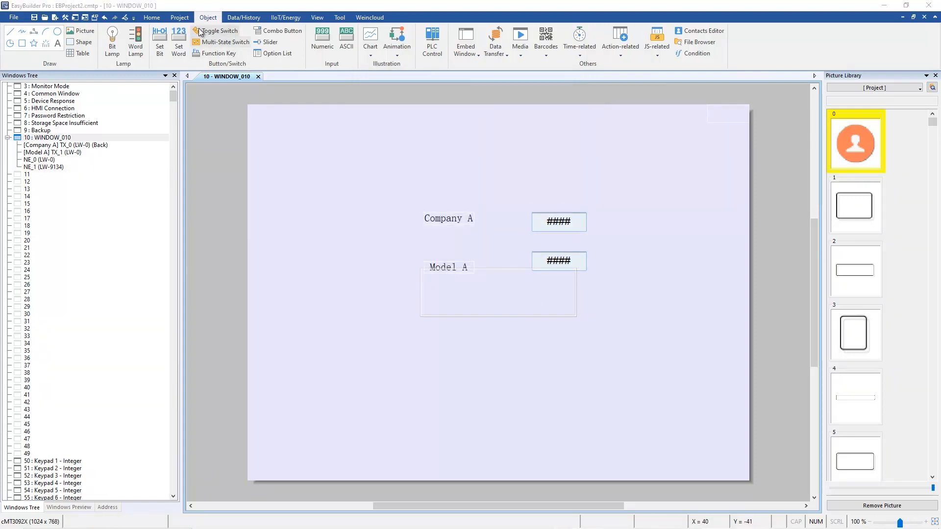
# Run the offline simulation showing Company B and Model B, and enter 1 in the second input.
pyautogui.click(180, 18)
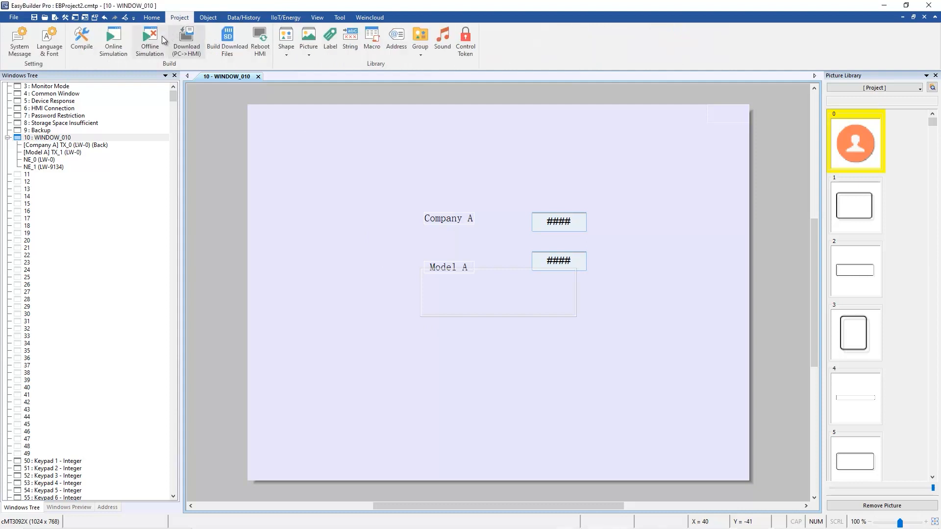
pyautogui.moveTo(343, 206)
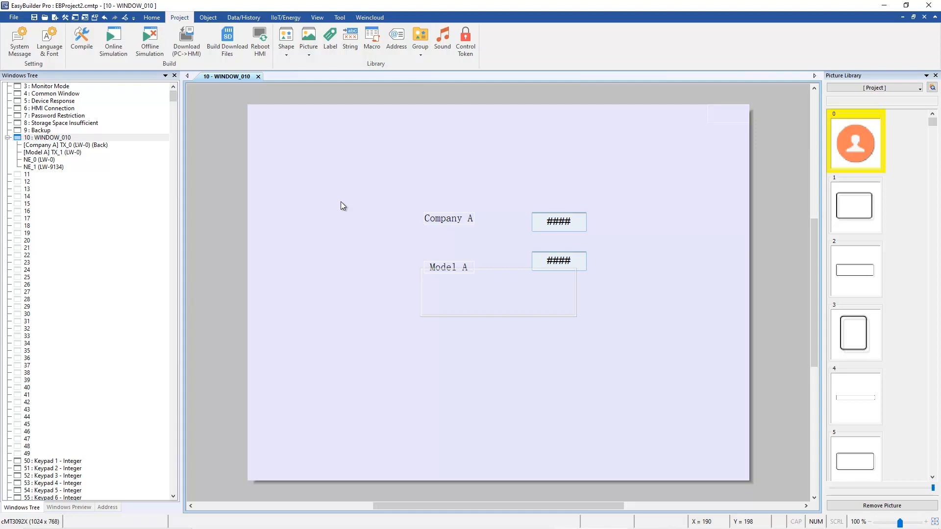
pyautogui.click(114, 41)
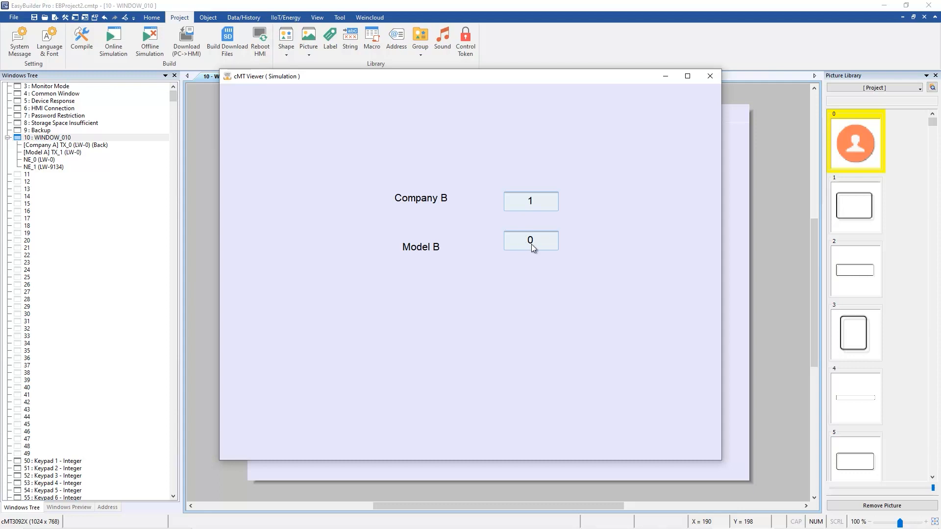
pyautogui.click(530, 241)
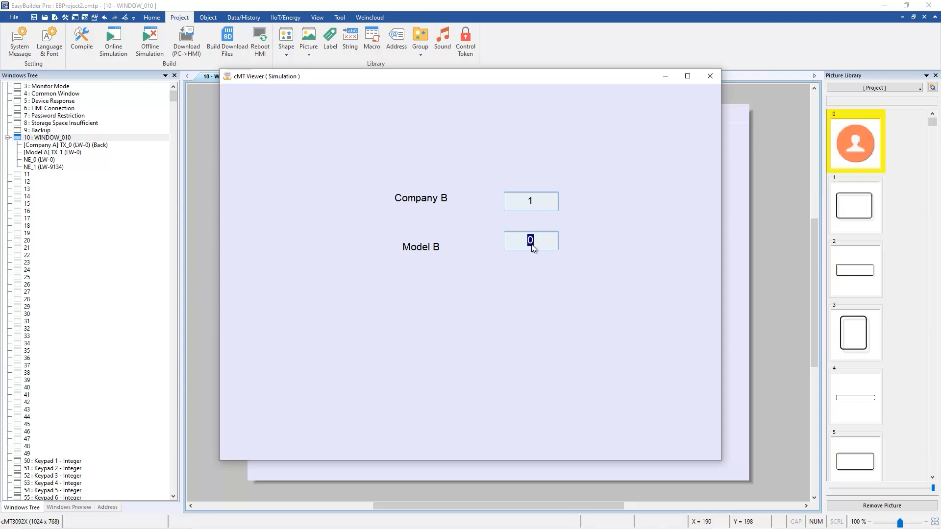
pyautogui.write('1')
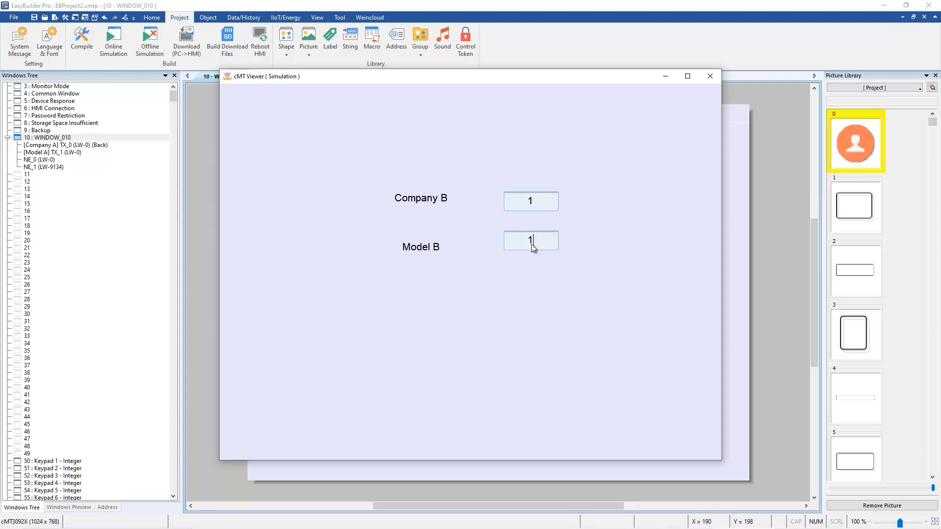